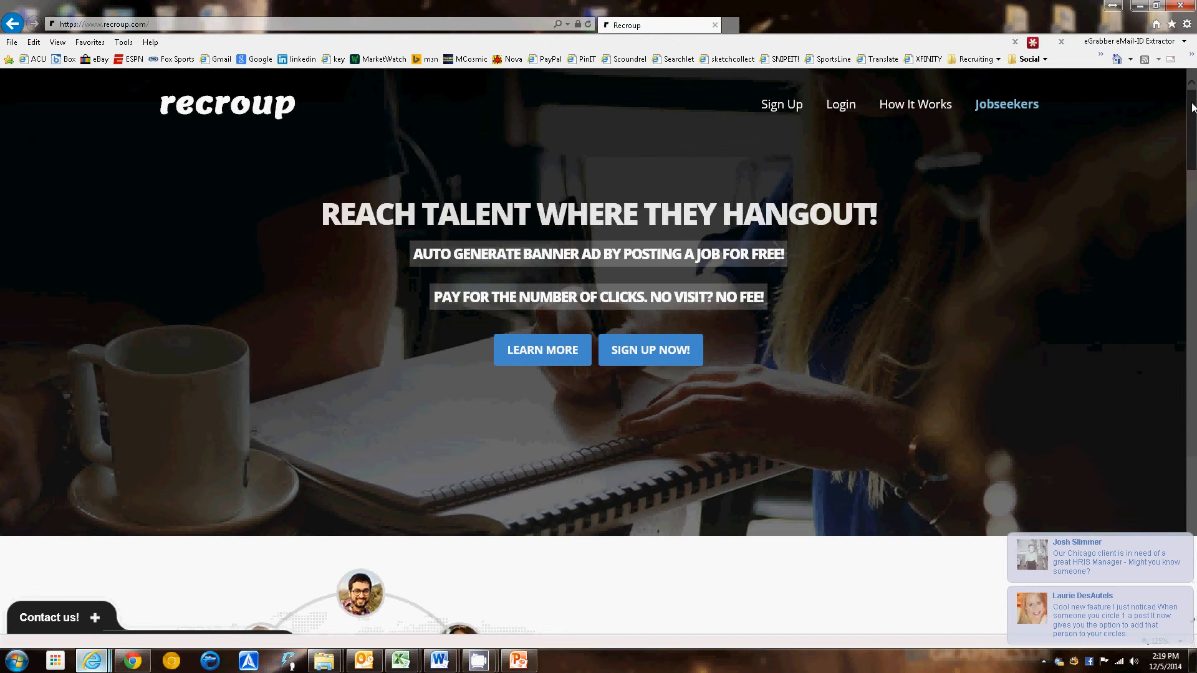
- Scroll through the remaining employer landing page features and back up toward the navigation
scroll(down, 3)
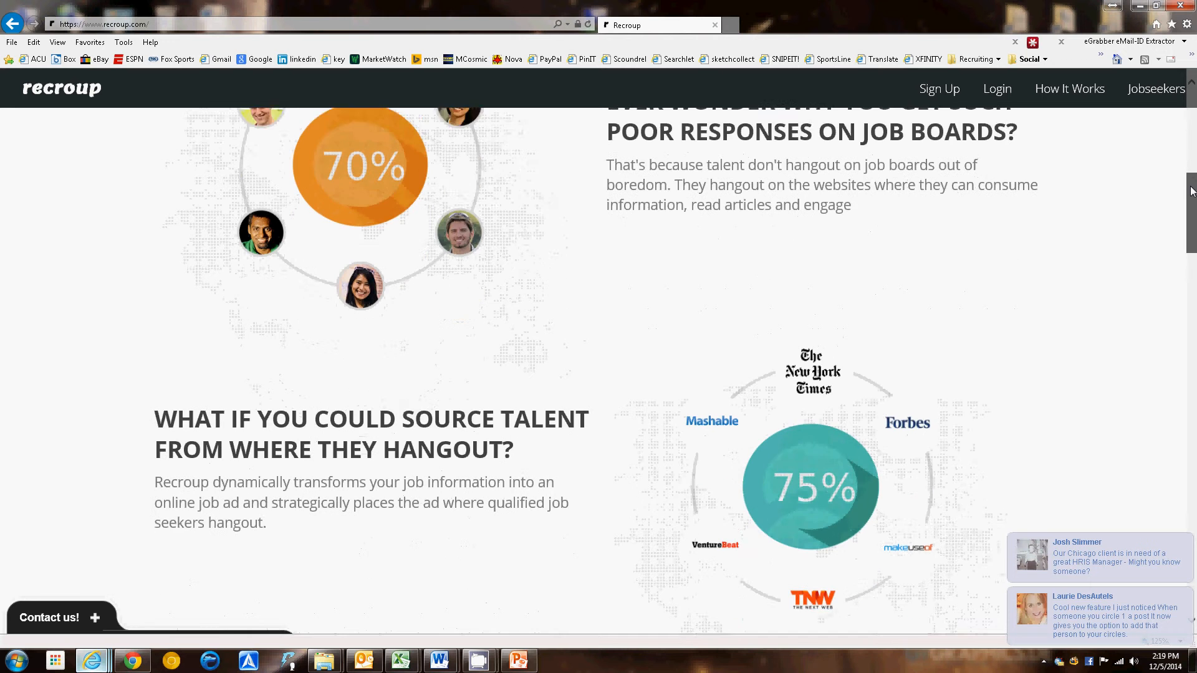
scroll(down, 3)
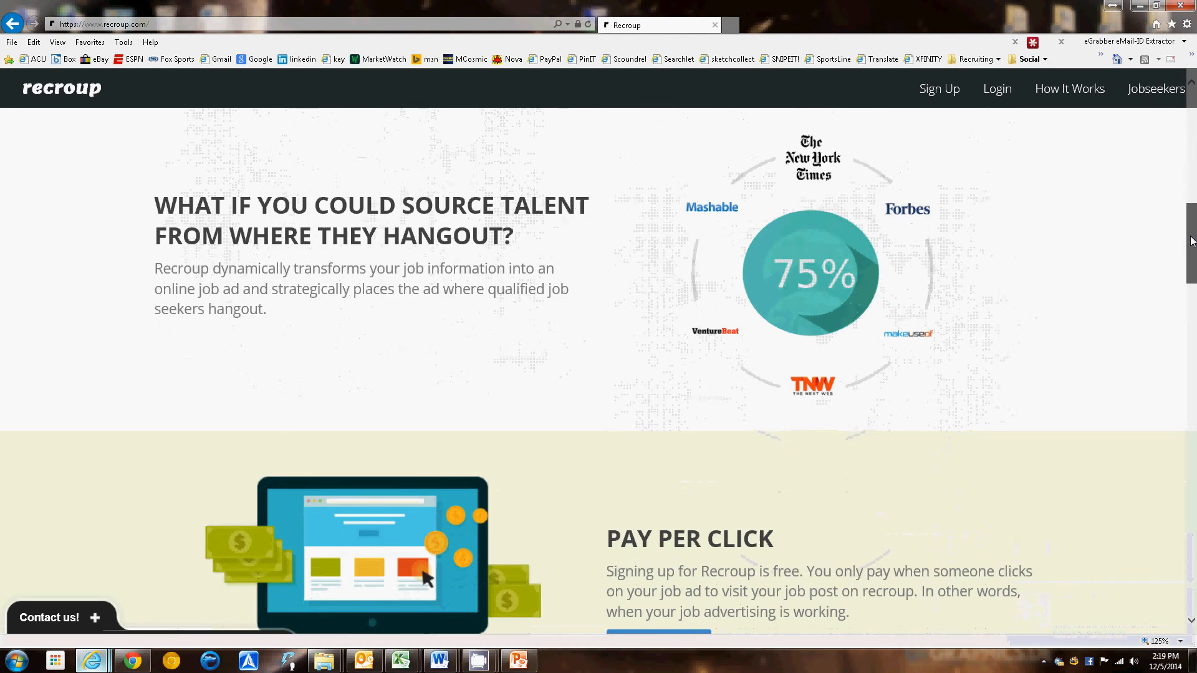
scroll(down, 3)
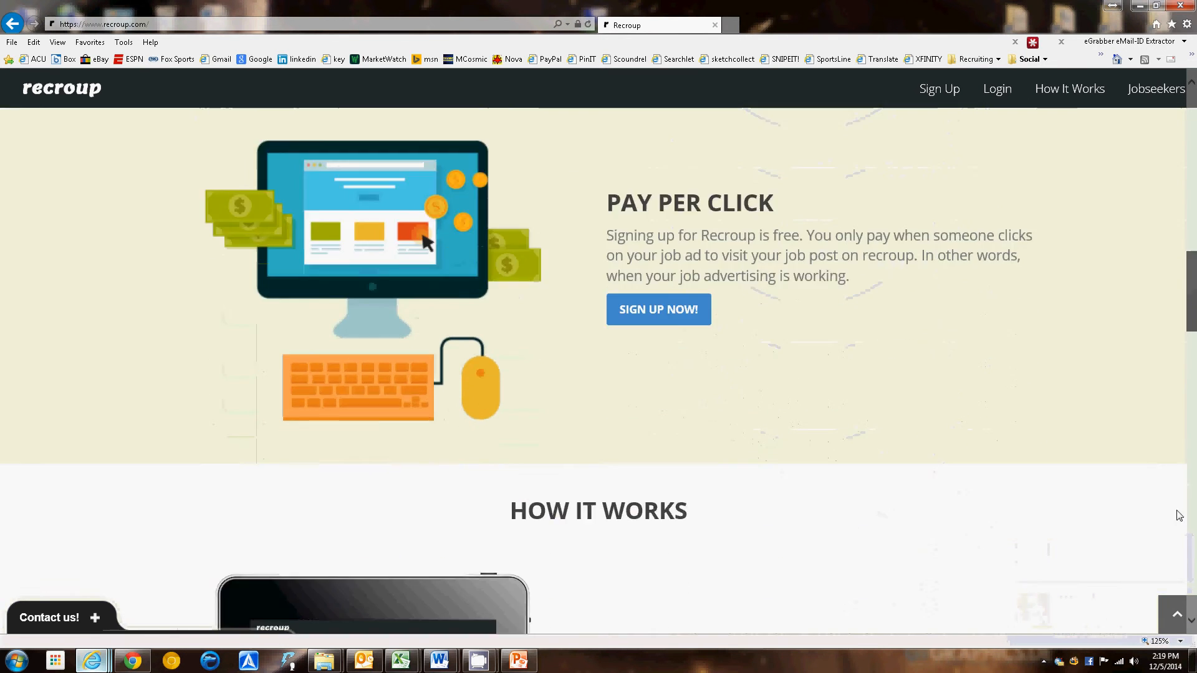
scroll(down, 3)
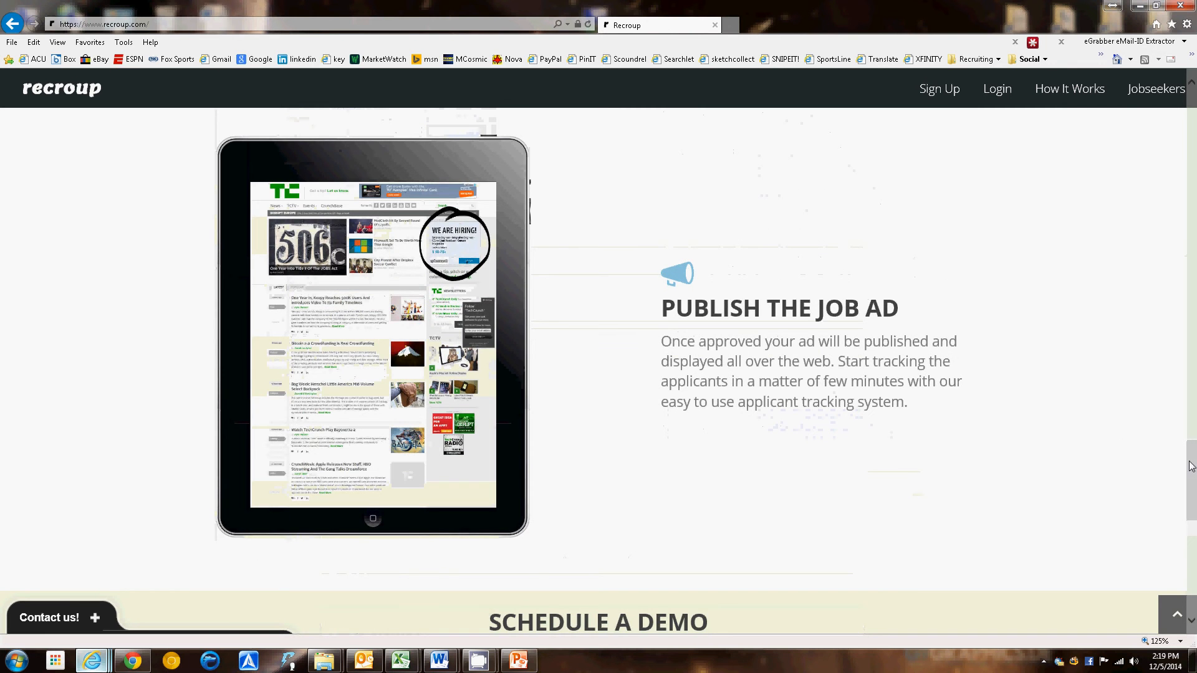
scroll(up, 3)
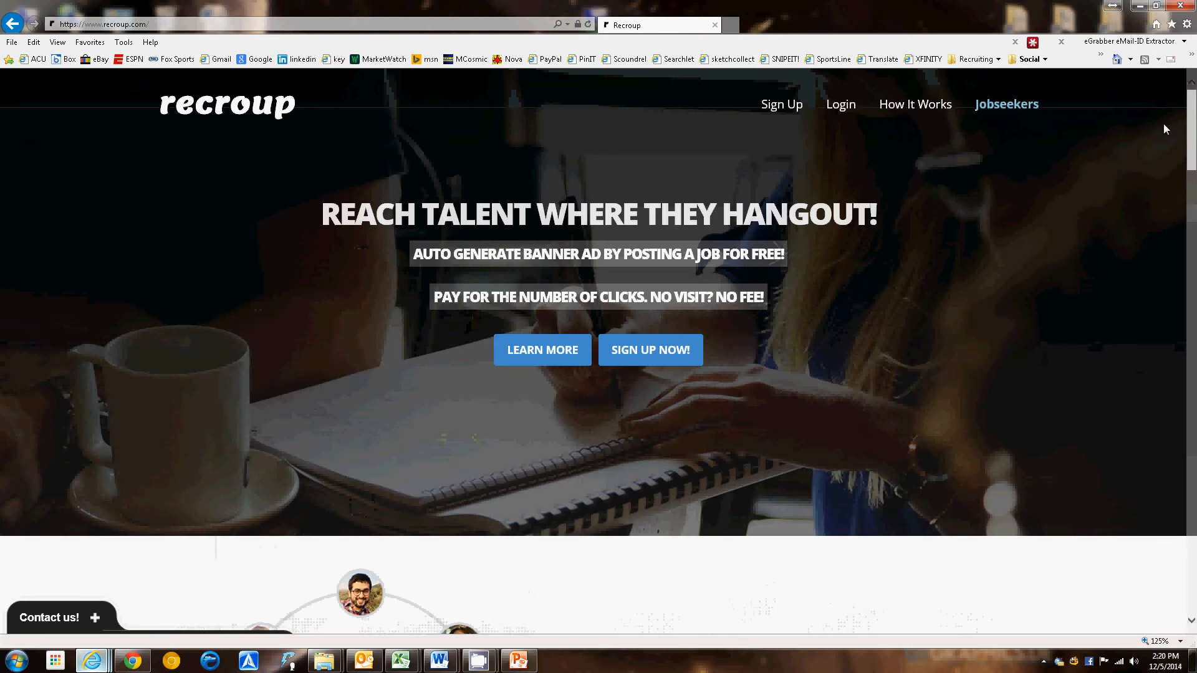
- Switch to the Jobseekers page and review its company search, company logos and four-step How It Works sections
click(1006, 104)
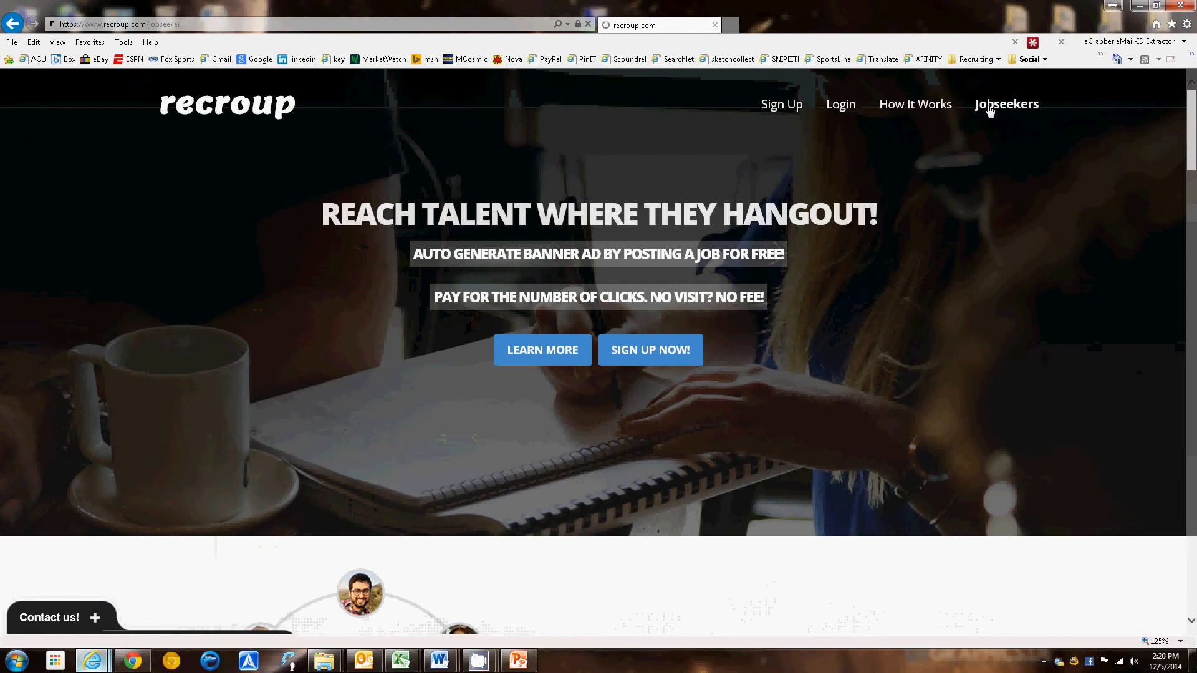
click(1006, 104)
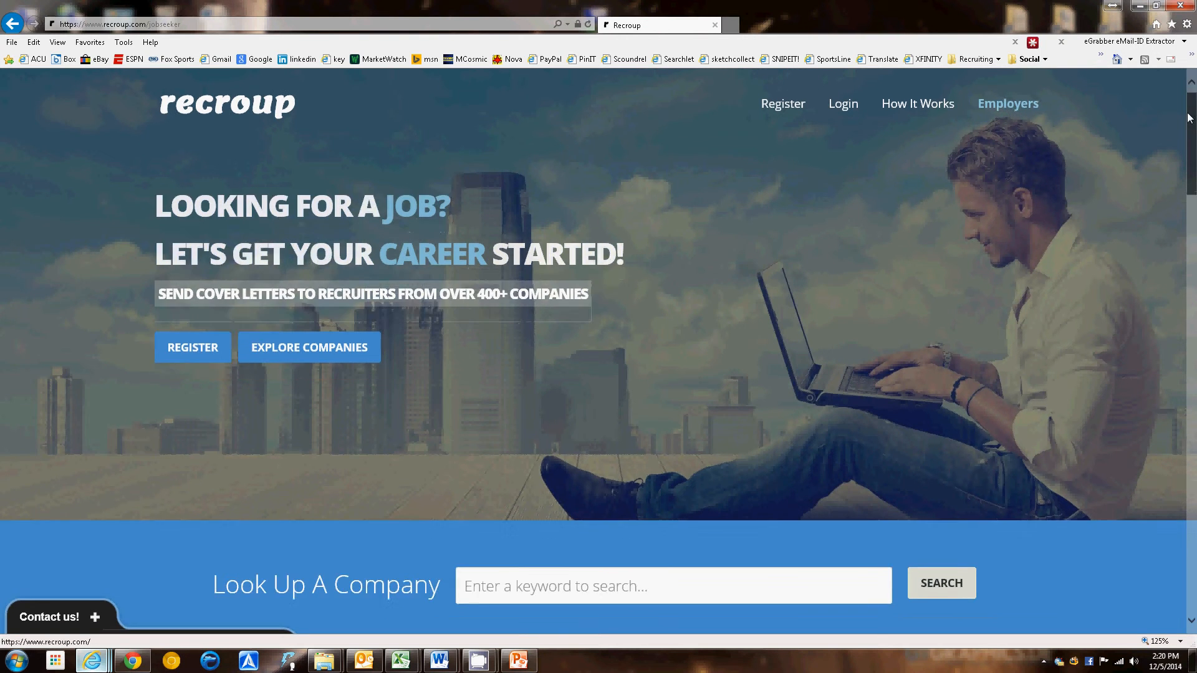
scroll(down, 3)
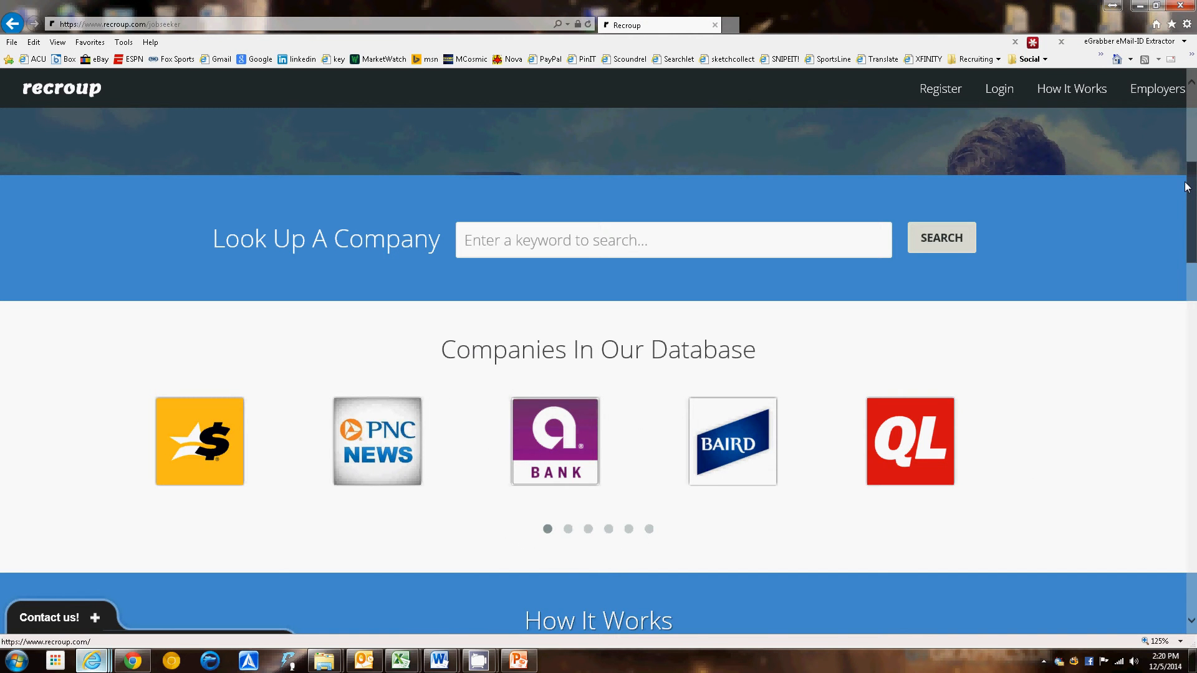
scroll(down, 3)
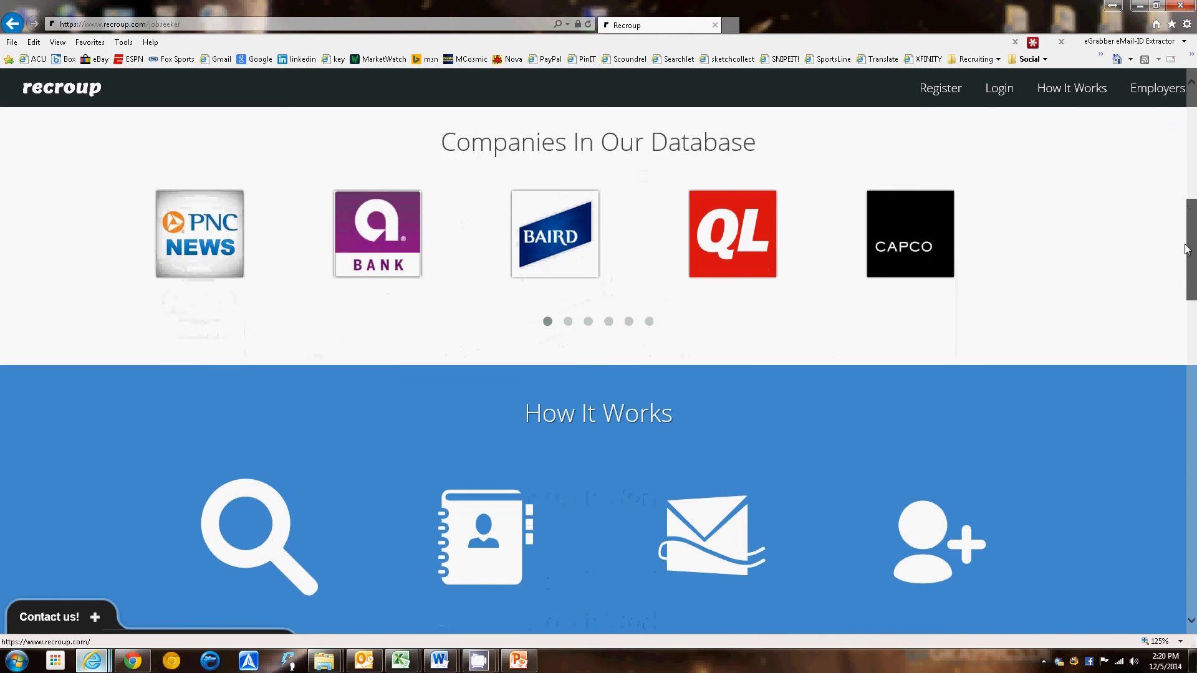
scroll(down, 3)
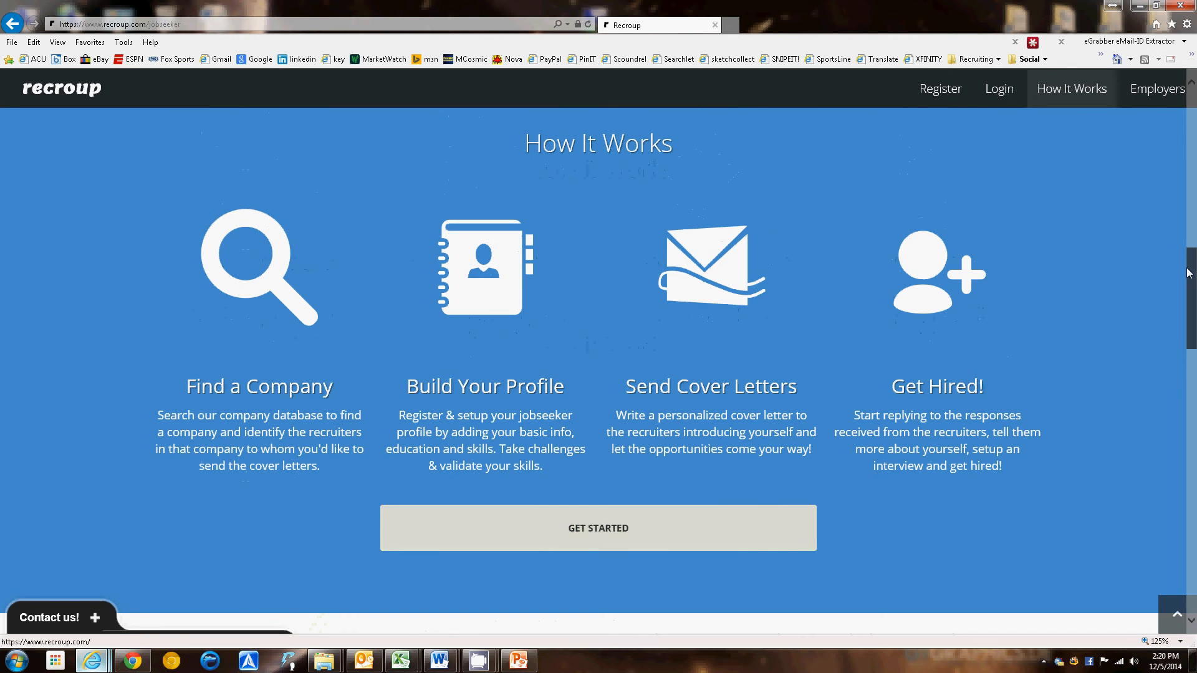
scroll(up, 3)
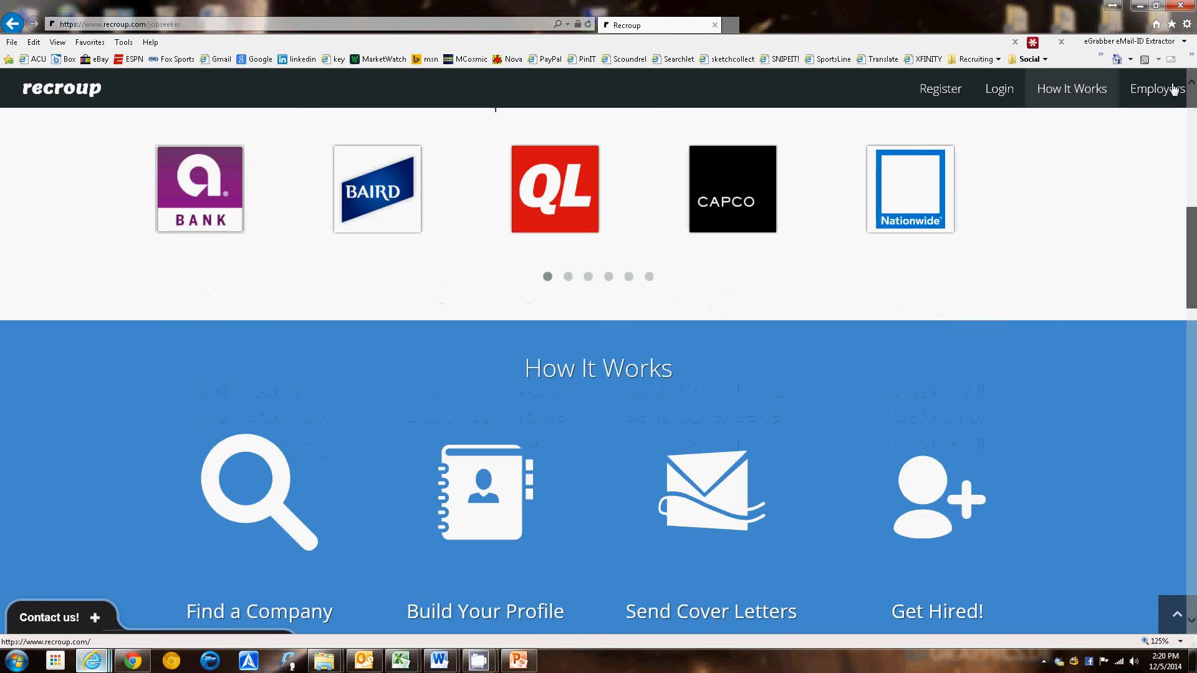
scroll(up, 3)
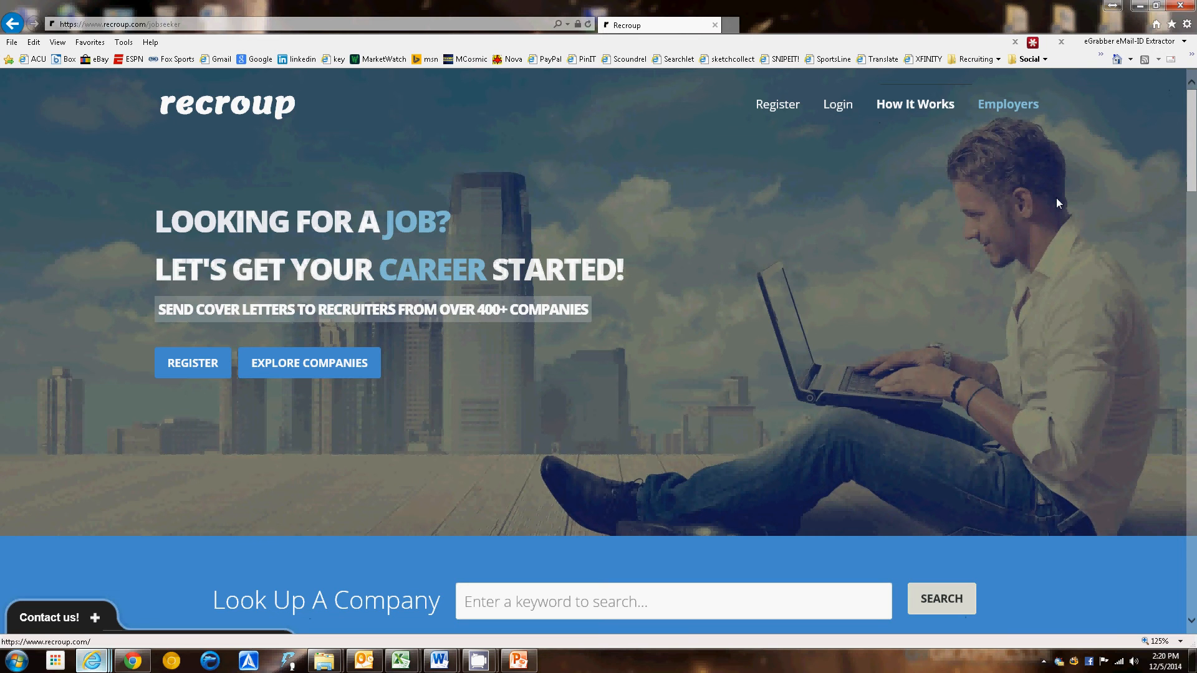